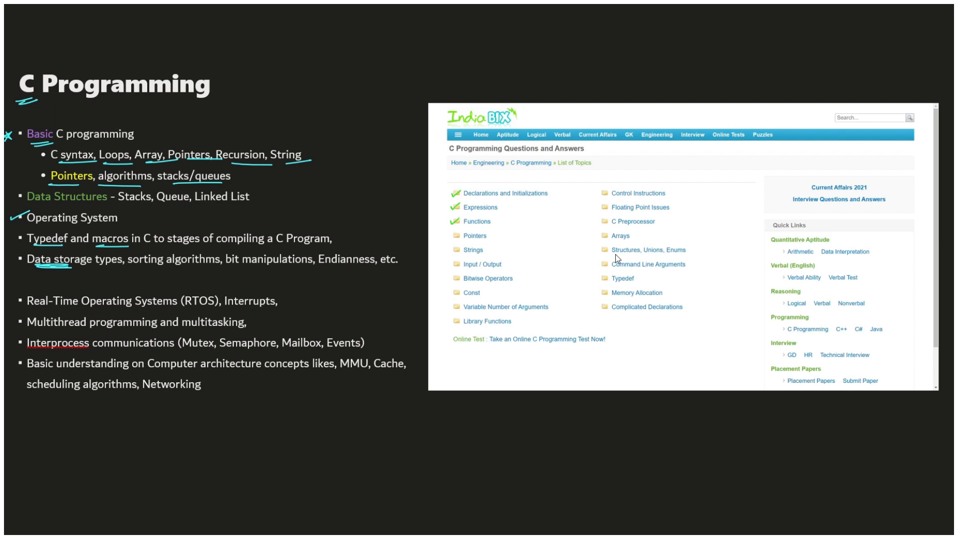
Underline bit manipulations, Endianness and multitasking, and tick the RTOS bullet in pink ink.
left_click_drag(242, 268, 366, 268)
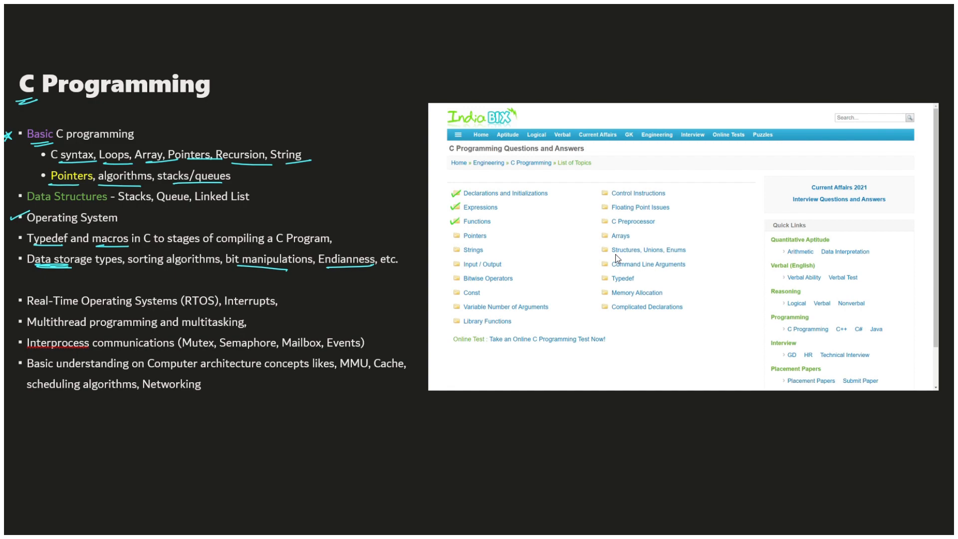
left_click(15, 309)
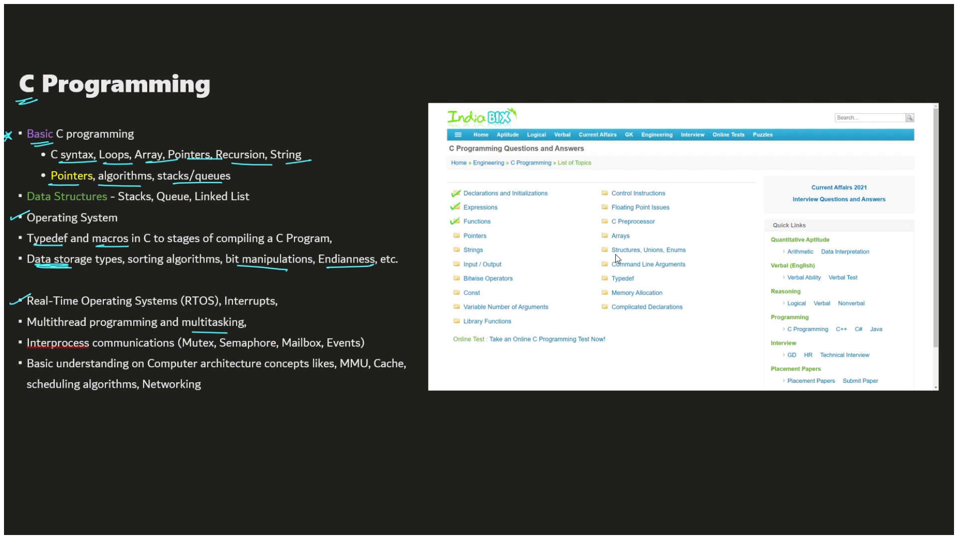
left_click_drag(340, 371, 403, 371)
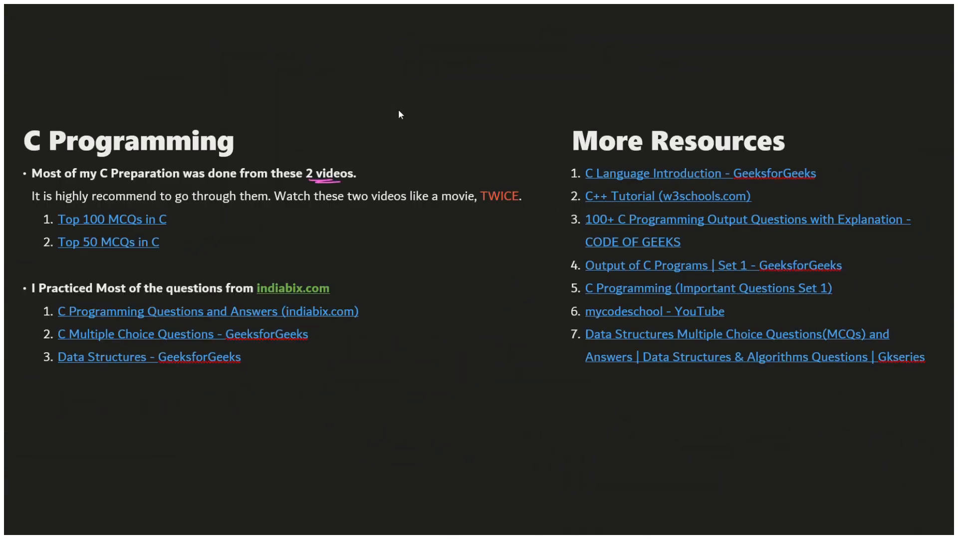
Tick the Top 100 MCQs in C link, brace the two MCQ video links and tick beside them.
left_click_drag(31, 226, 46, 219)
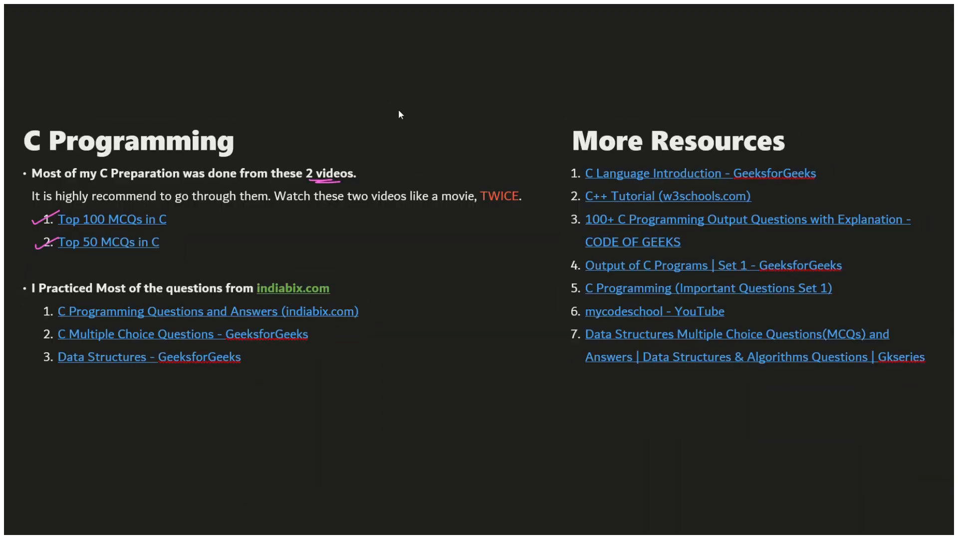
left_click_drag(178, 211, 178, 229)
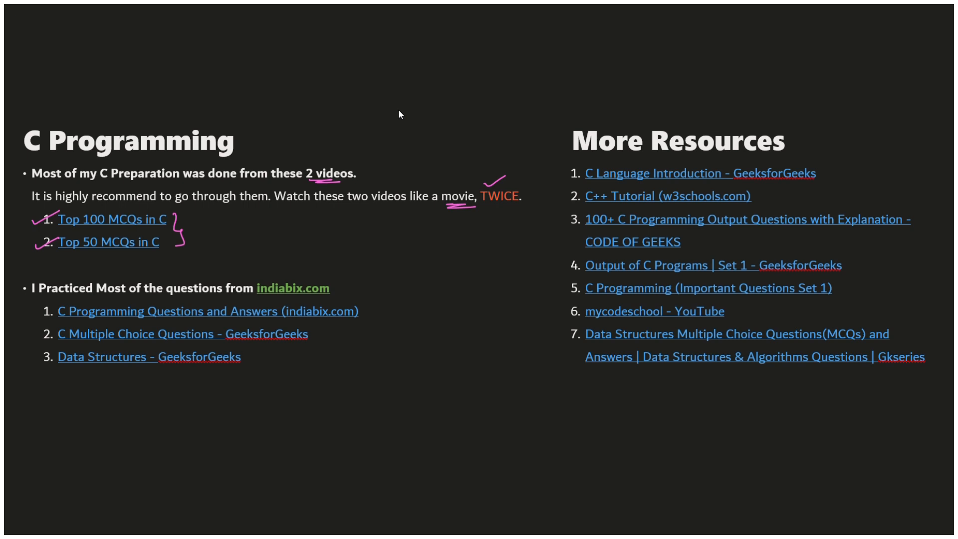
left_click_drag(202, 229, 226, 231)
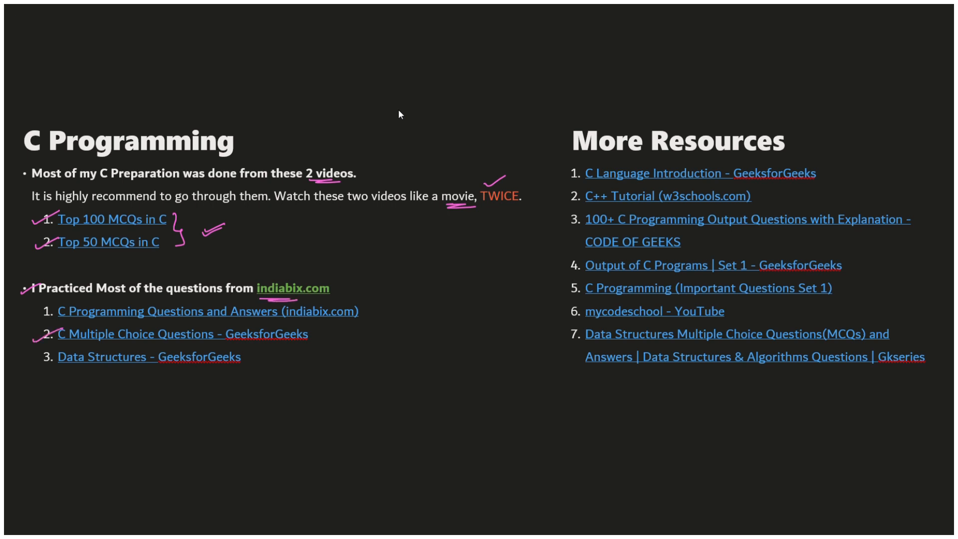
Tick the first indiabix practice link and circle the three indiabix practice links in pink.
left_click_drag(36, 310, 49, 361)
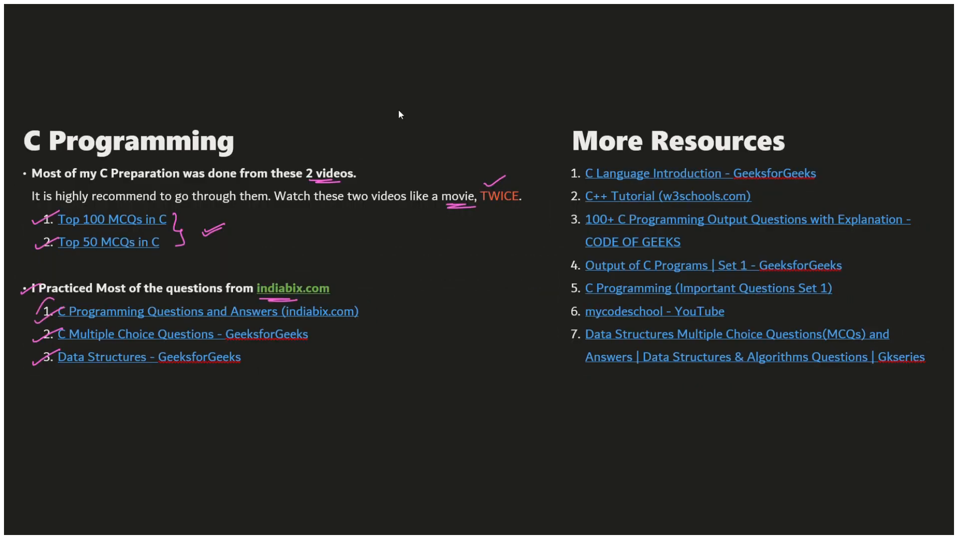
left_click_drag(37, 305, 45, 361)
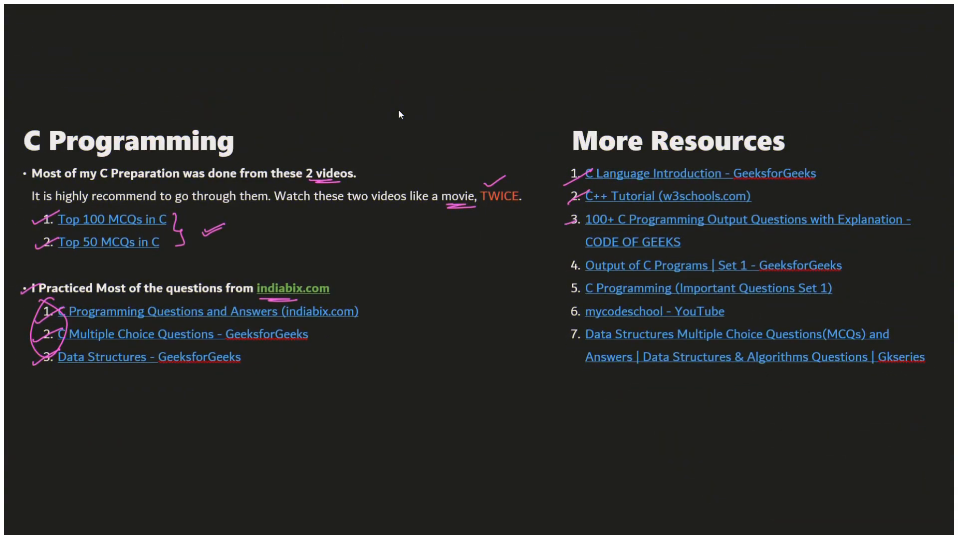